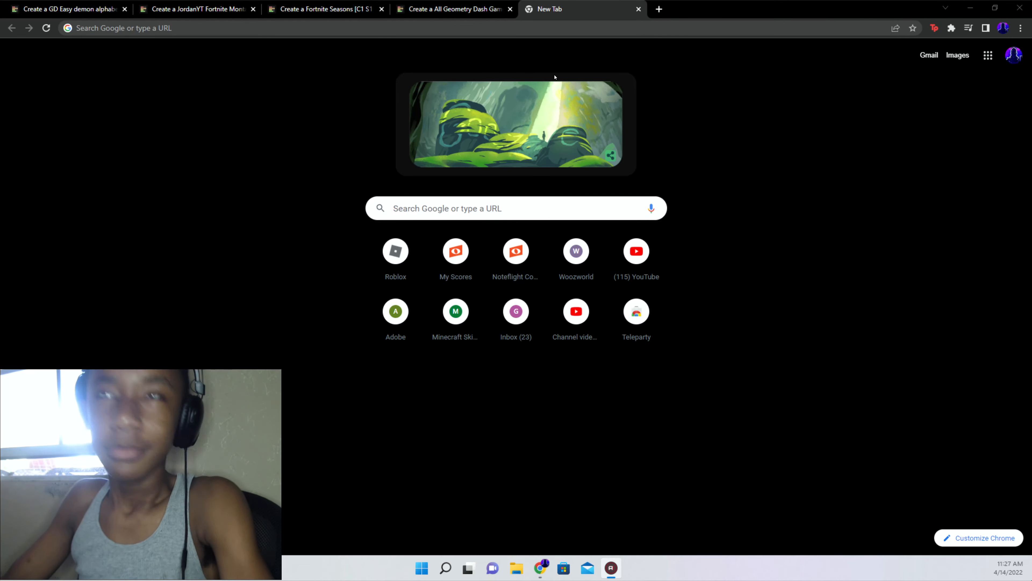
Switch to the GD Easy demon alphabet list and drop a level thumbnail into AWFUL EXPERIENCE
{"action": "left_click", "coordinate": [322, 9]}
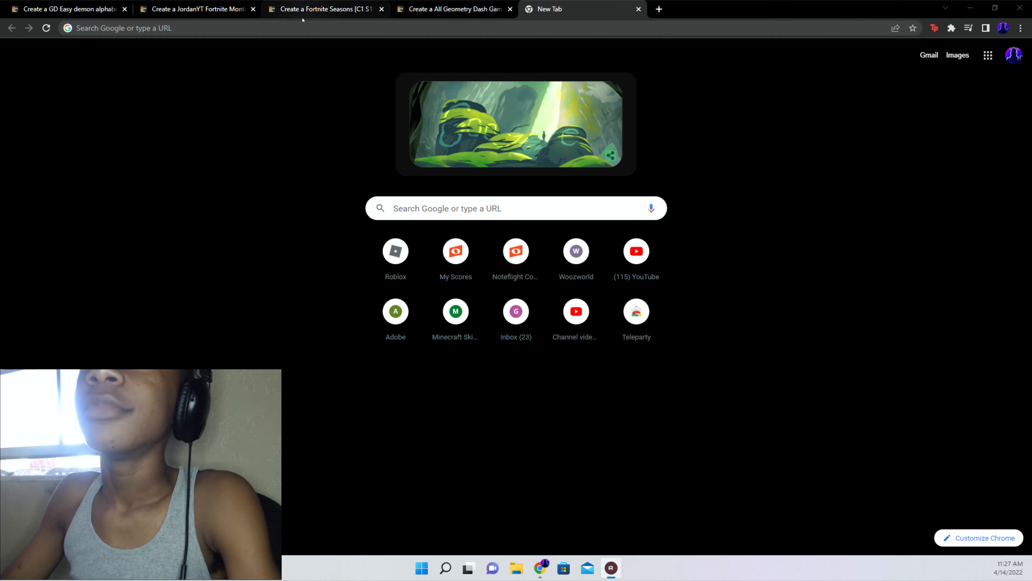
{"action": "left_click", "coordinate": [66, 8]}
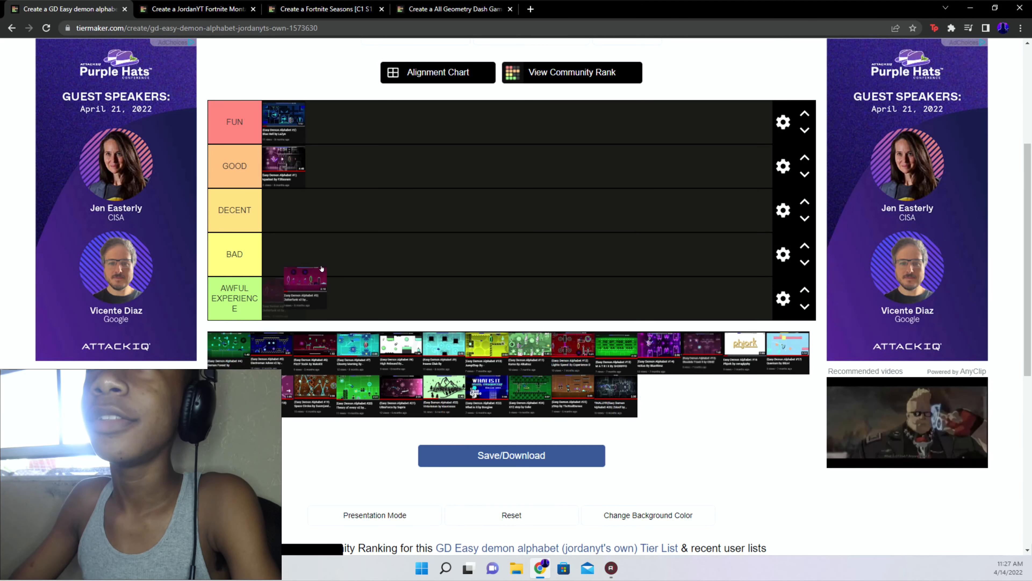
{"action": "left_click_drag", "start_coordinate": [303, 286], "coordinate": [339, 197]}
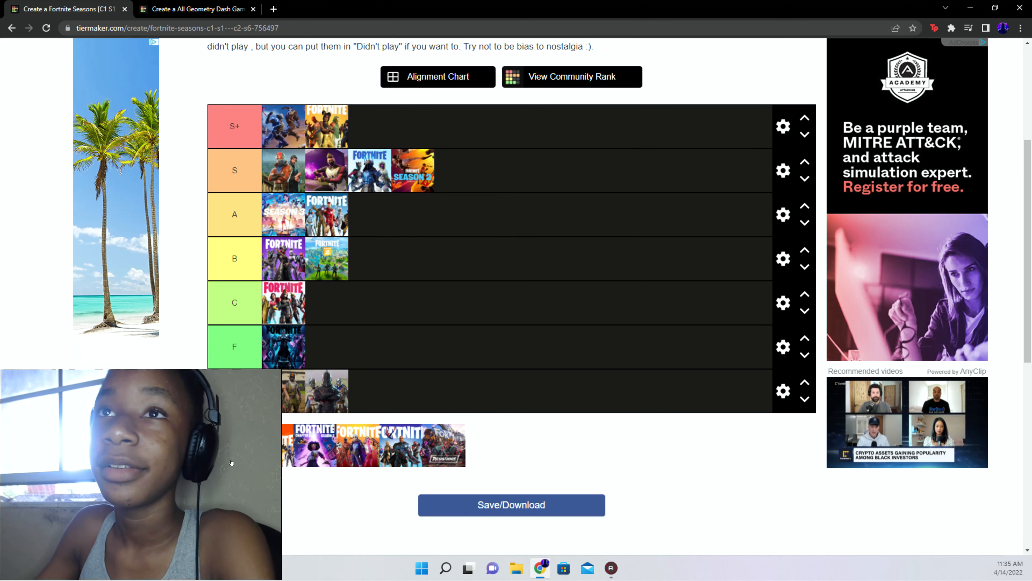
Move one Fortnite season up into S+ and place another into the B row
{"action": "left_click_drag", "start_coordinate": [313, 446], "coordinate": [463, 176]}
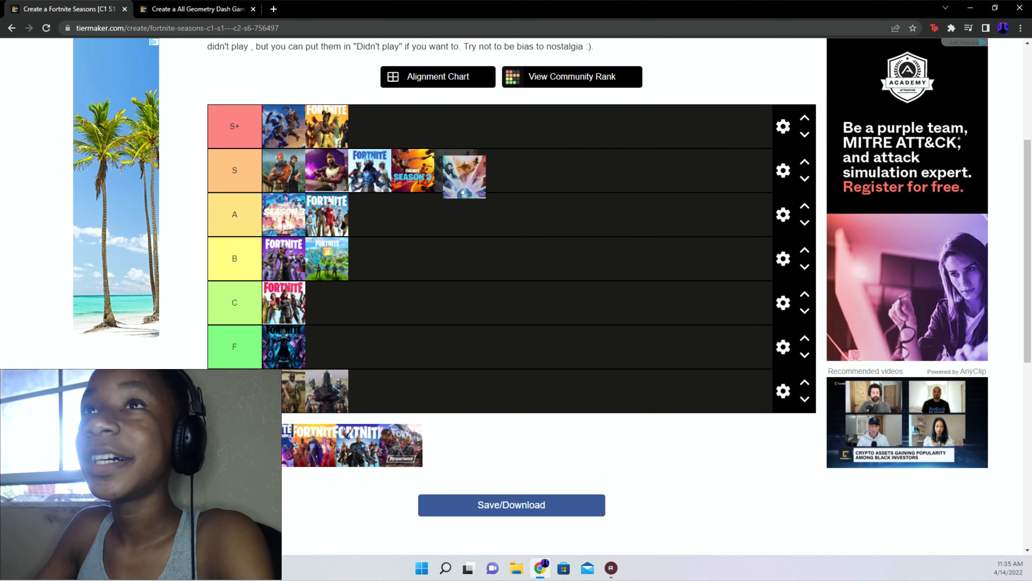
{"action": "left_click_drag", "start_coordinate": [463, 174], "coordinate": [389, 259]}
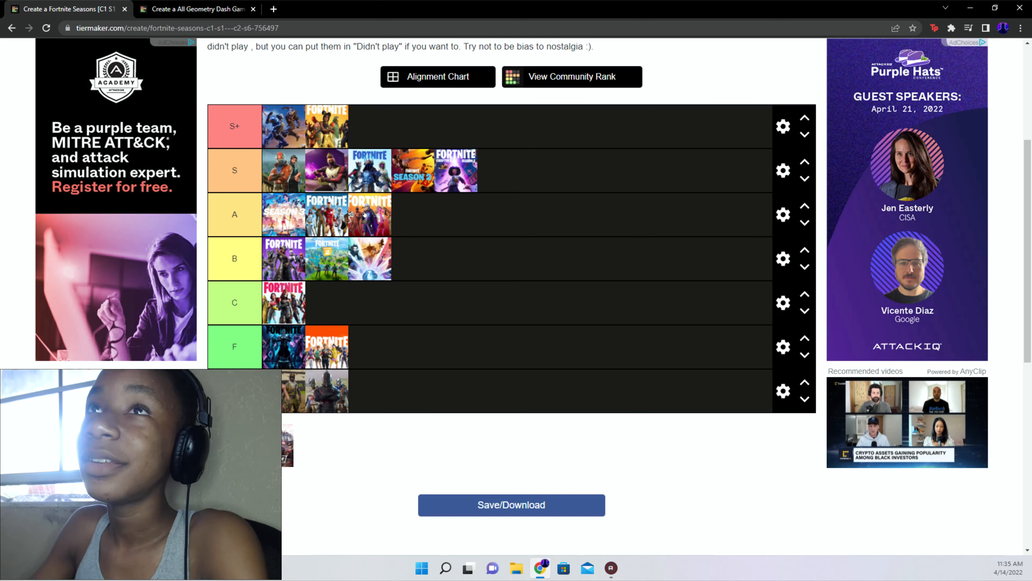
{"action": "left_click_drag", "start_coordinate": [349, 214], "coordinate": [408, 259]}
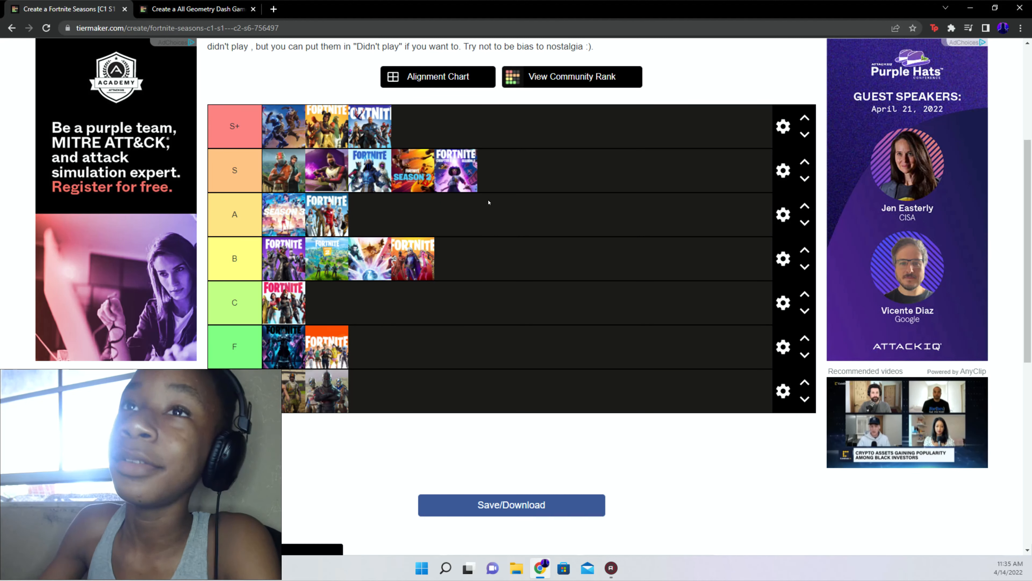
{"action": "left_click", "coordinate": [198, 8]}
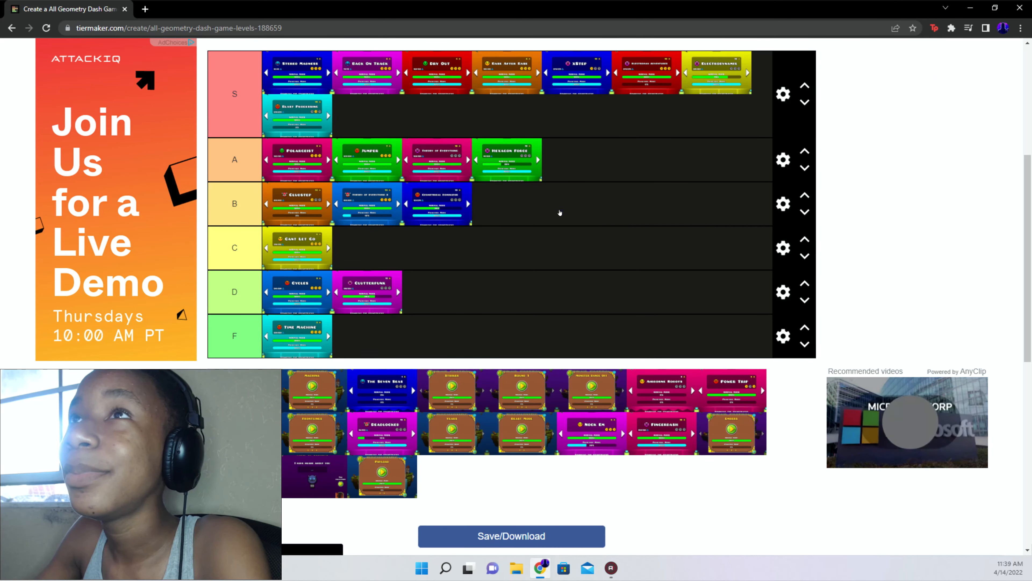
Lift a Geometry Dash level card from the B row up toward A
{"action": "left_click_drag", "start_coordinate": [438, 204], "coordinate": [563, 184]}
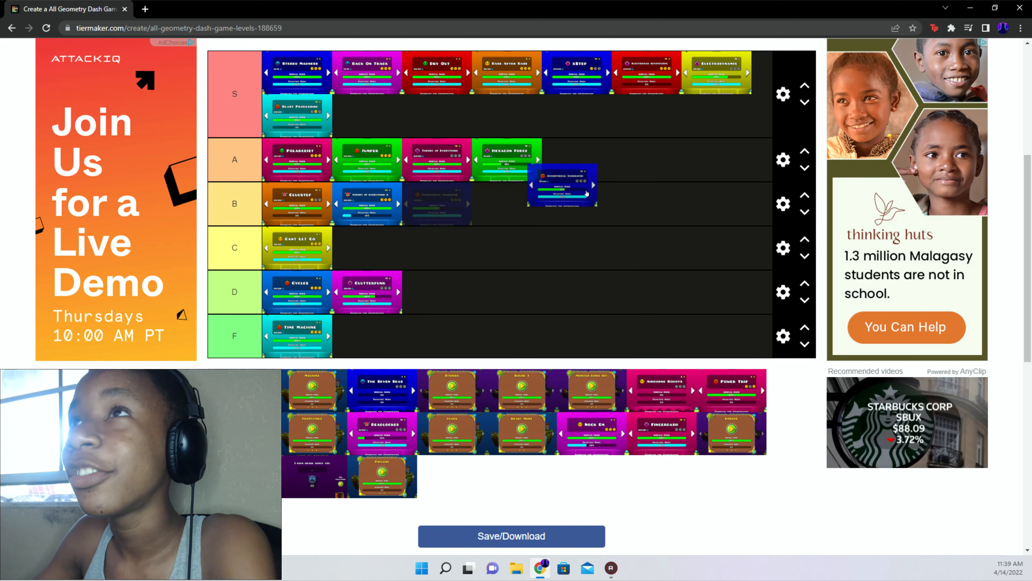